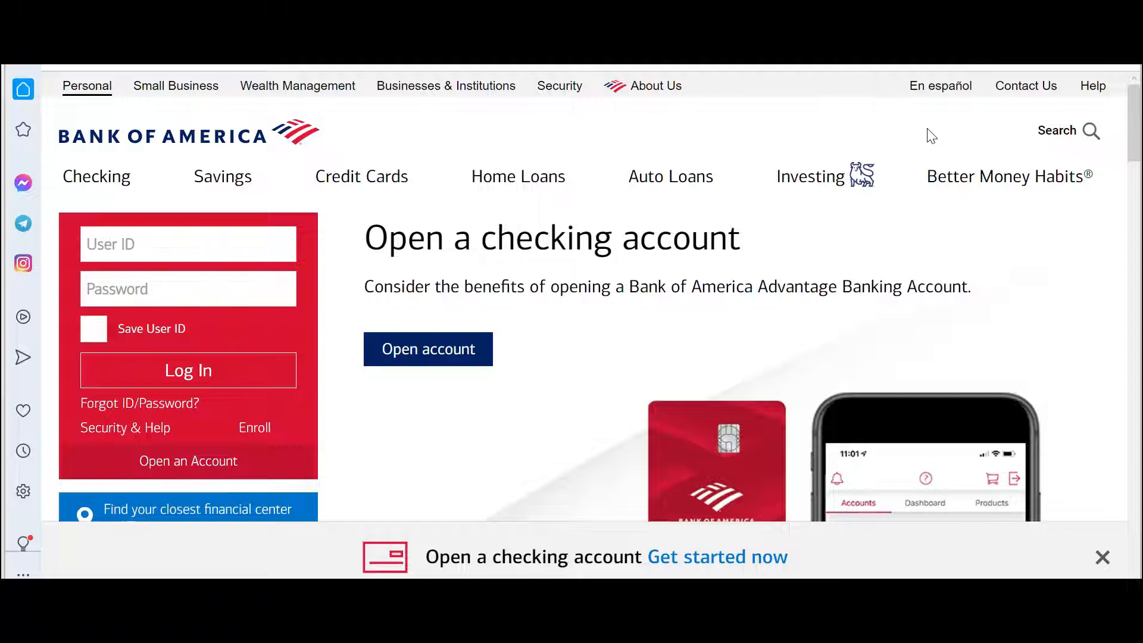
mouse_move(914, 146)
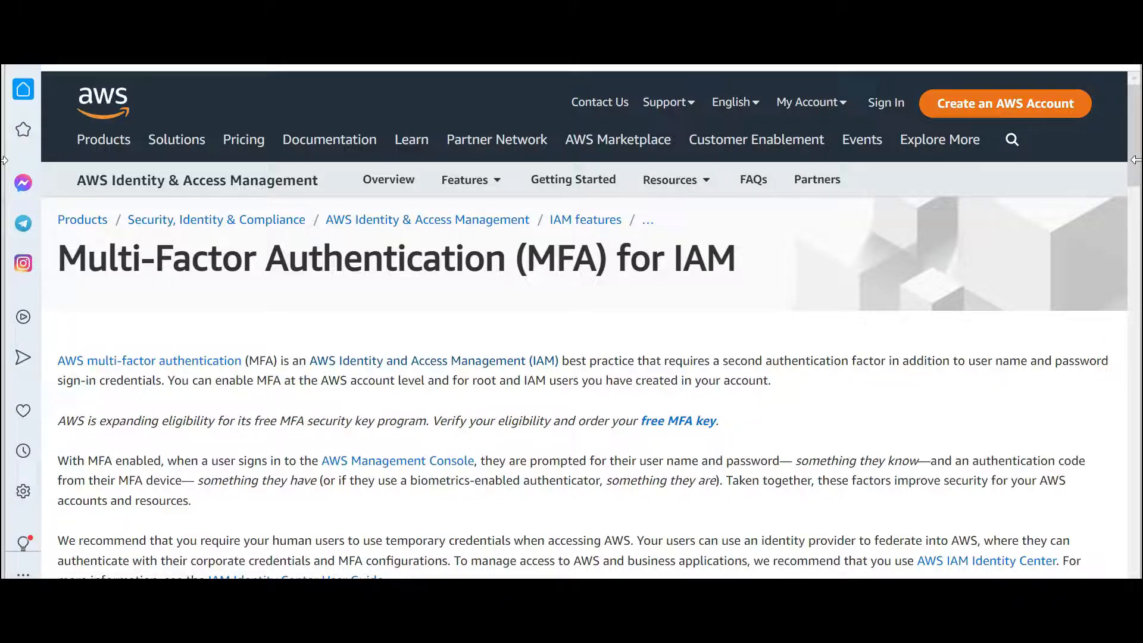
Scroll the MFA for IAM page down to the Available MFA methods for IAM heading.
scroll("down", 3)
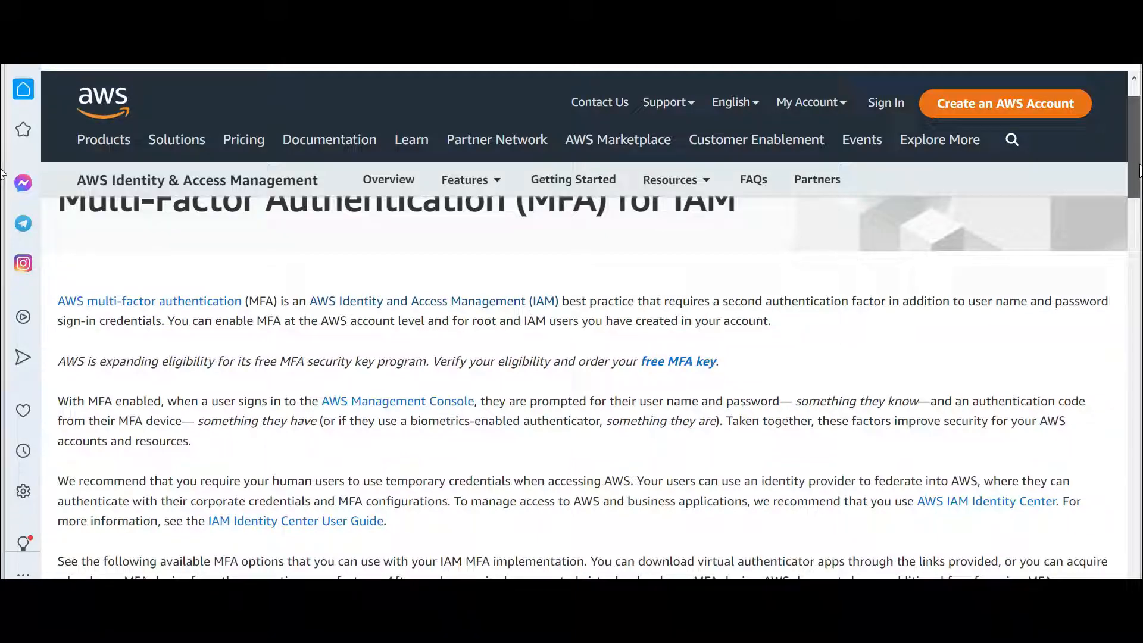
scroll("down", 3)
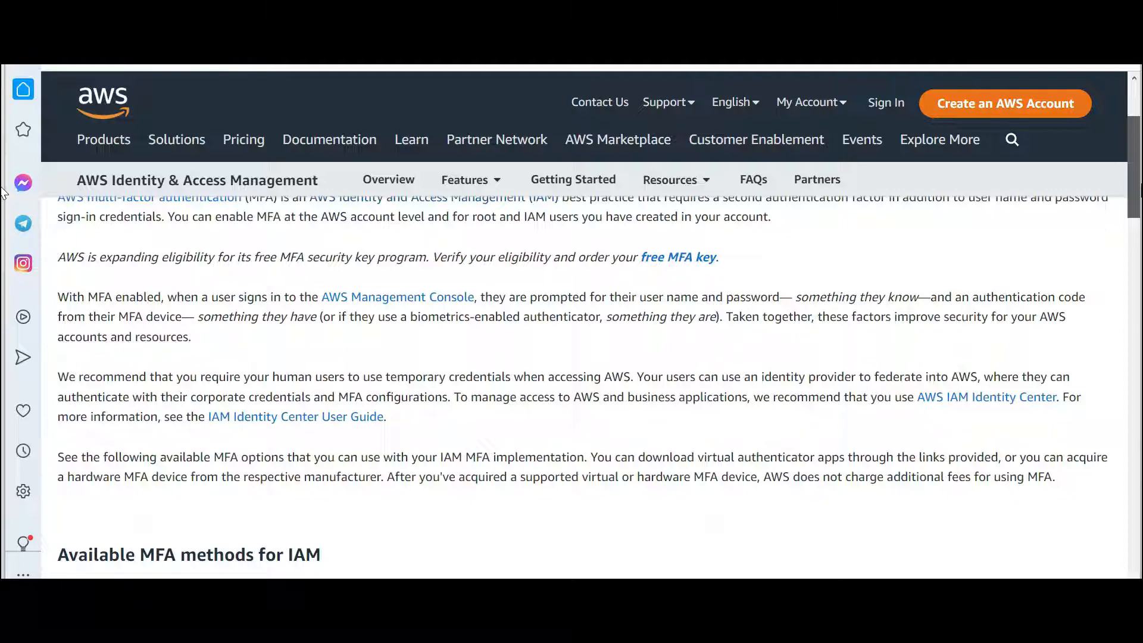
scroll("down", 3)
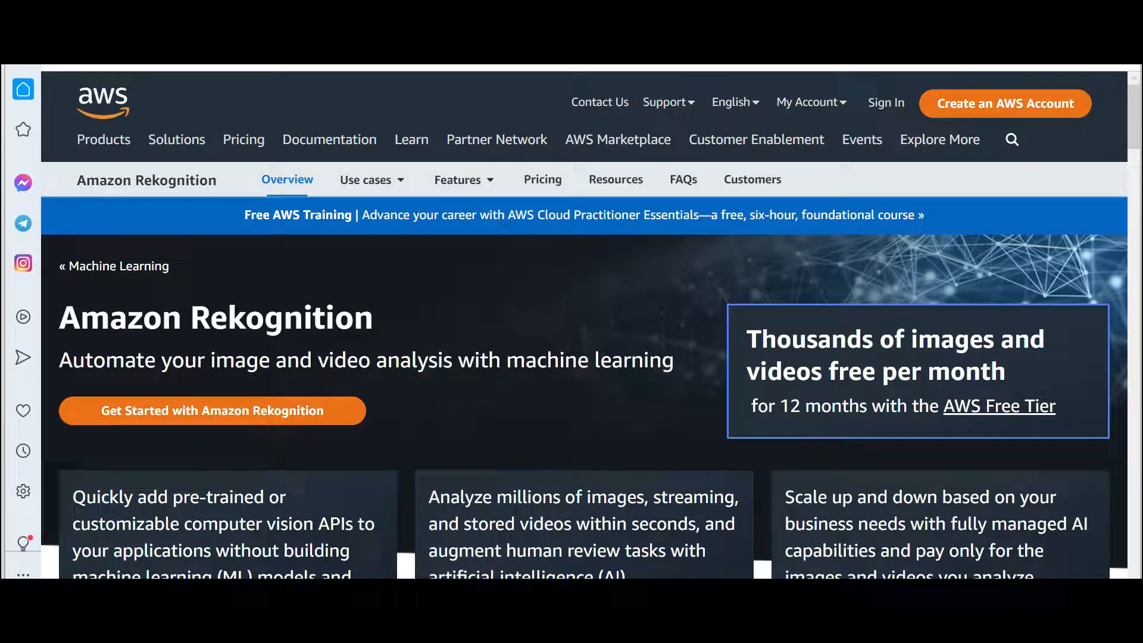
Highlight the word 'video' in the Rekognition image and video analysis tagline.
double_click(336, 360)
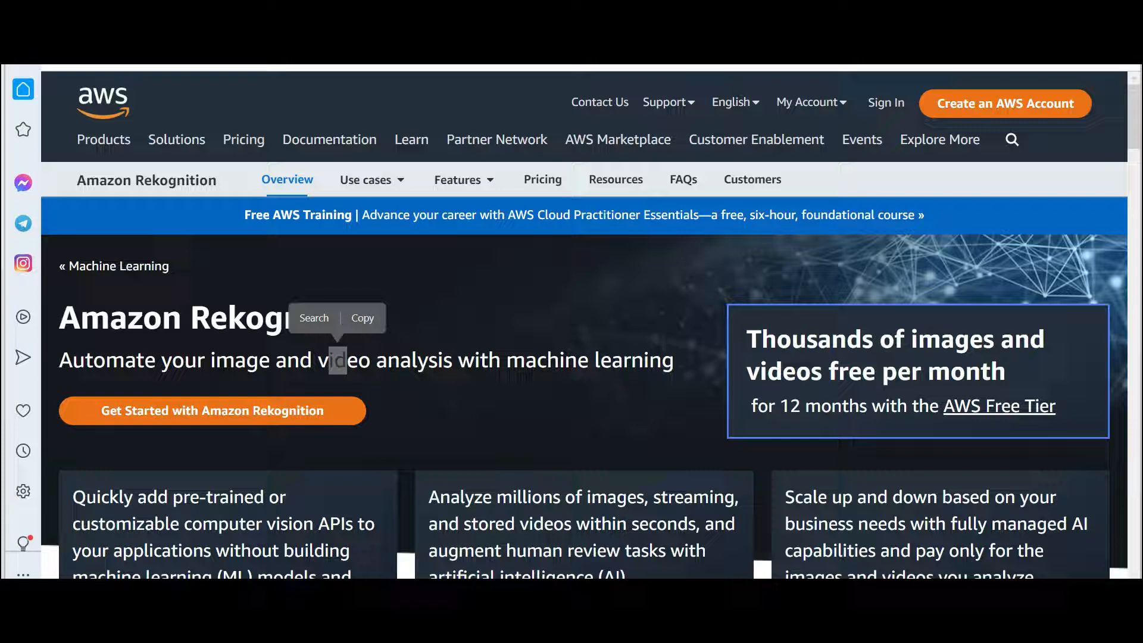
mouse_move(509, 386)
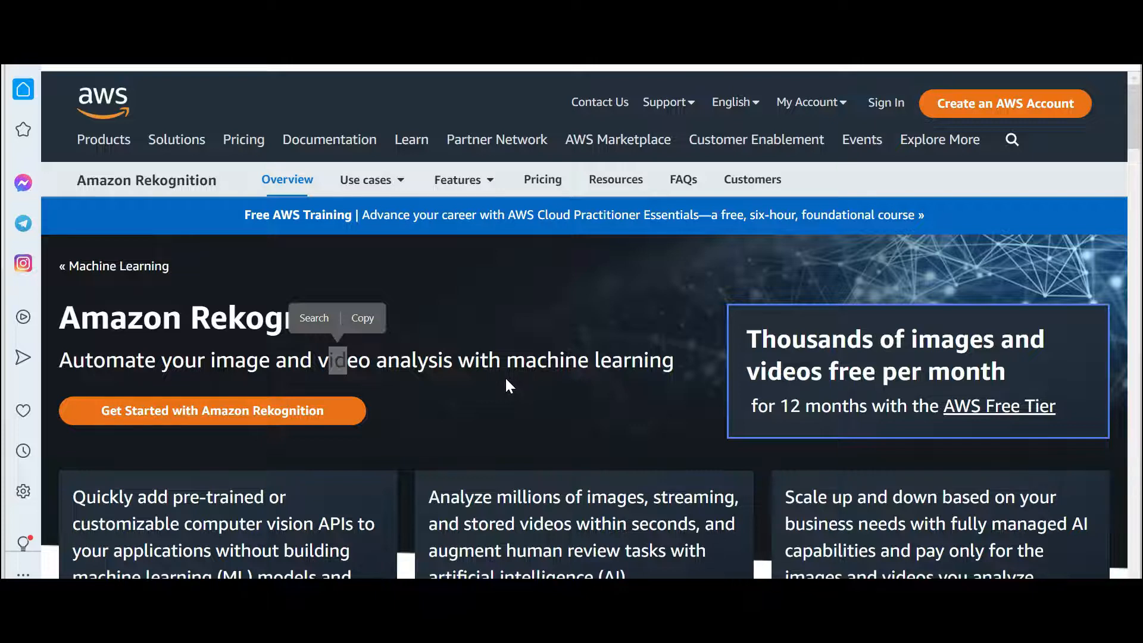
mouse_move(509, 386)
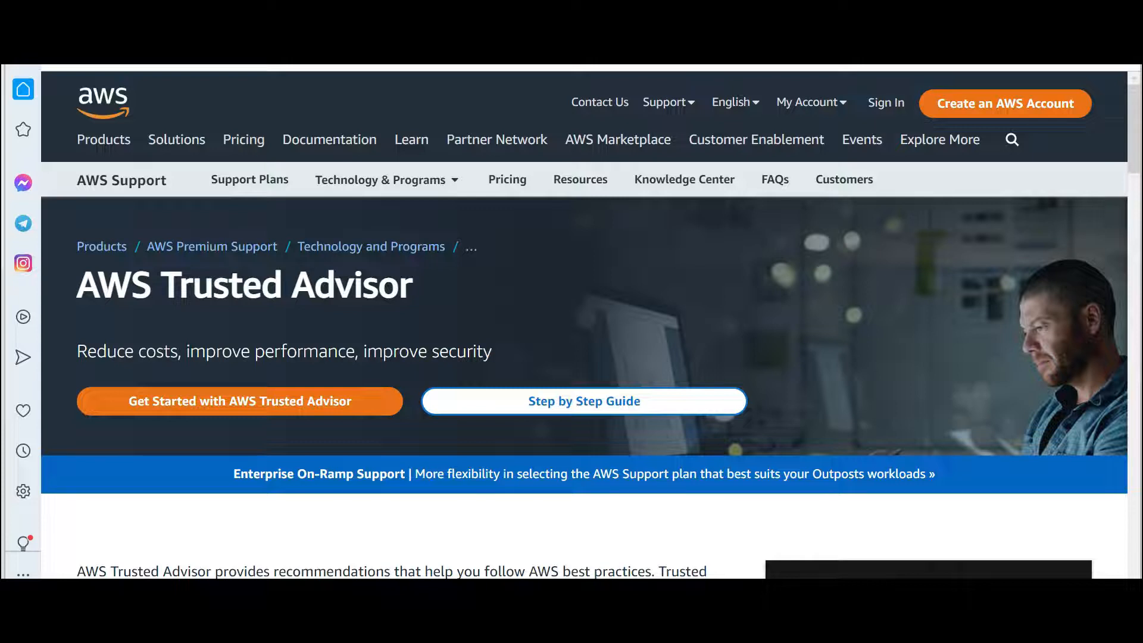
Highlight 'security' in the Trusted Advisor tagline and scroll to the check category icons.
double_click(461, 351)
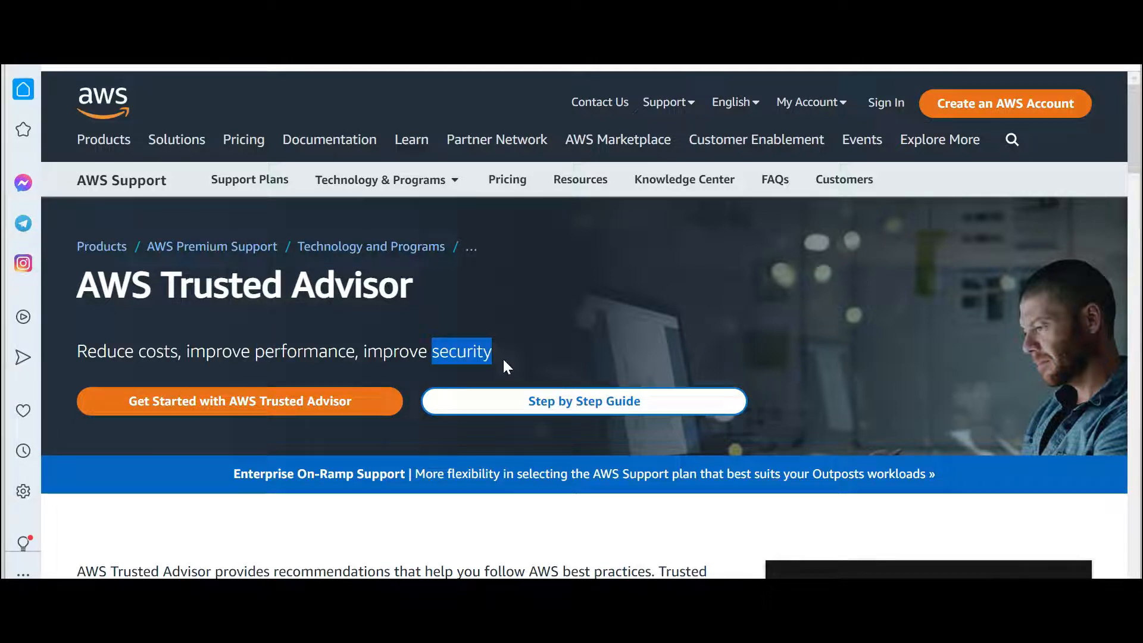
scroll("down", 3)
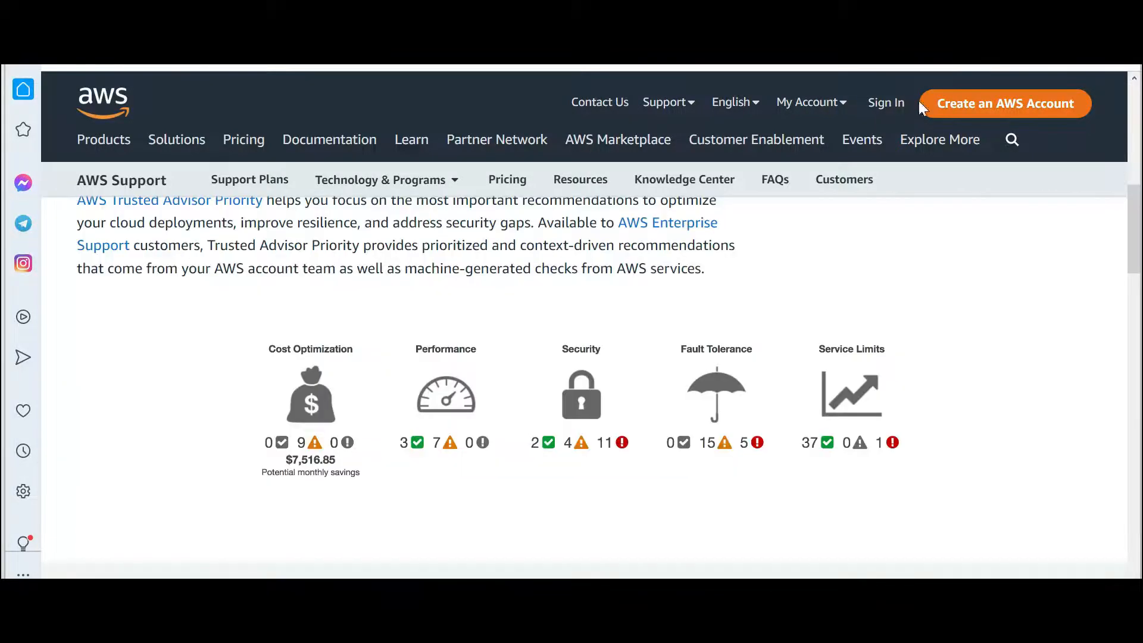
mouse_move(935, 560)
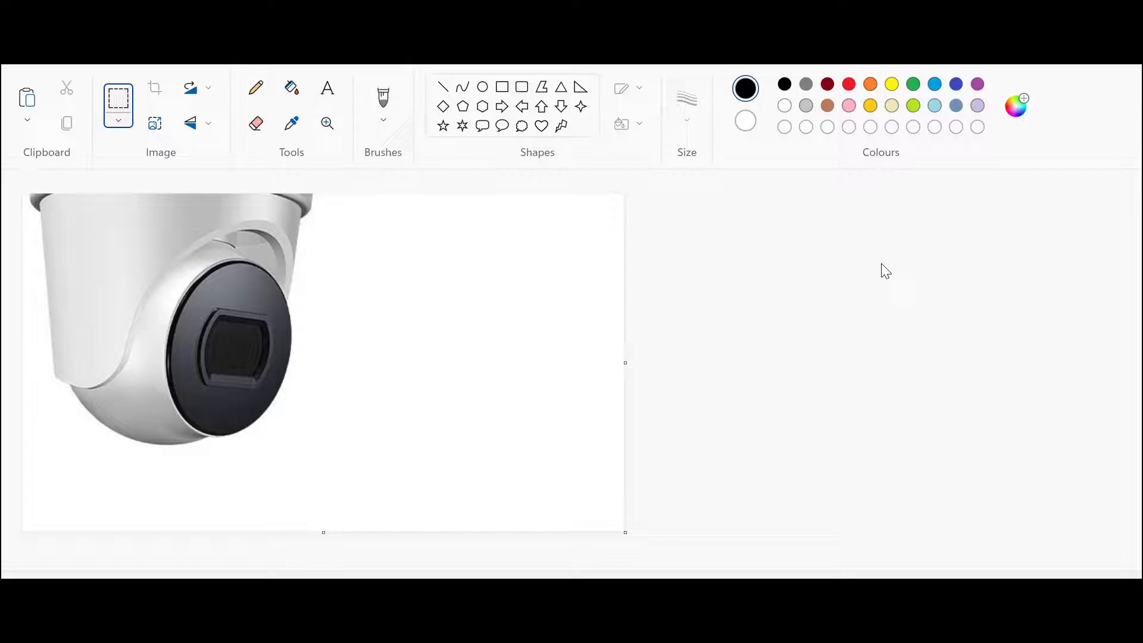
mouse_move(841, 268)
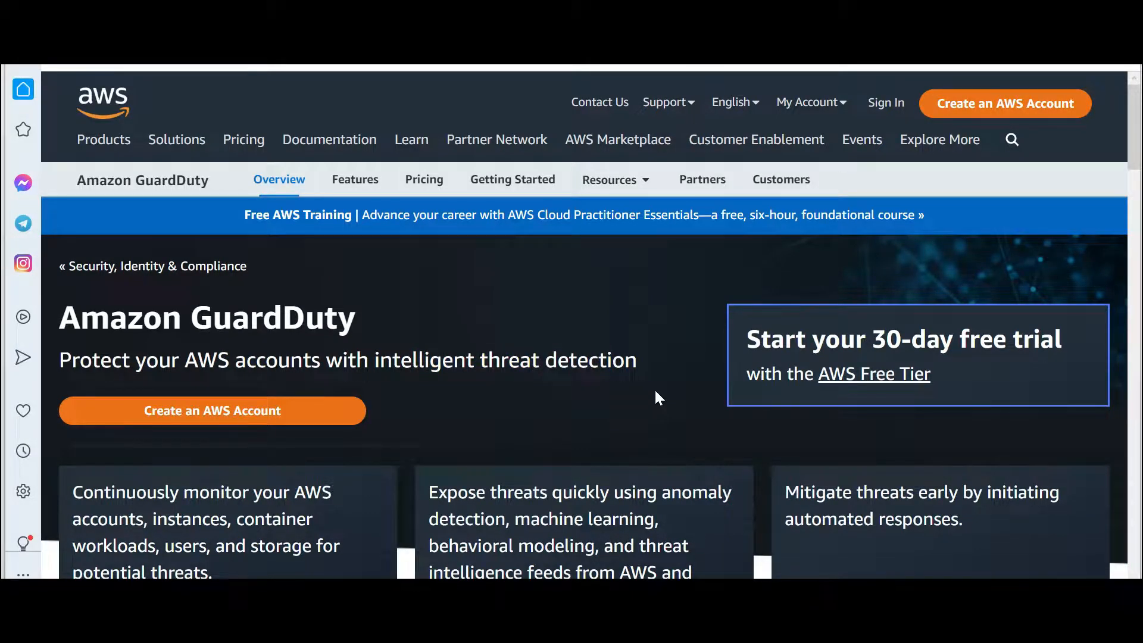
mouse_move(742, 338)
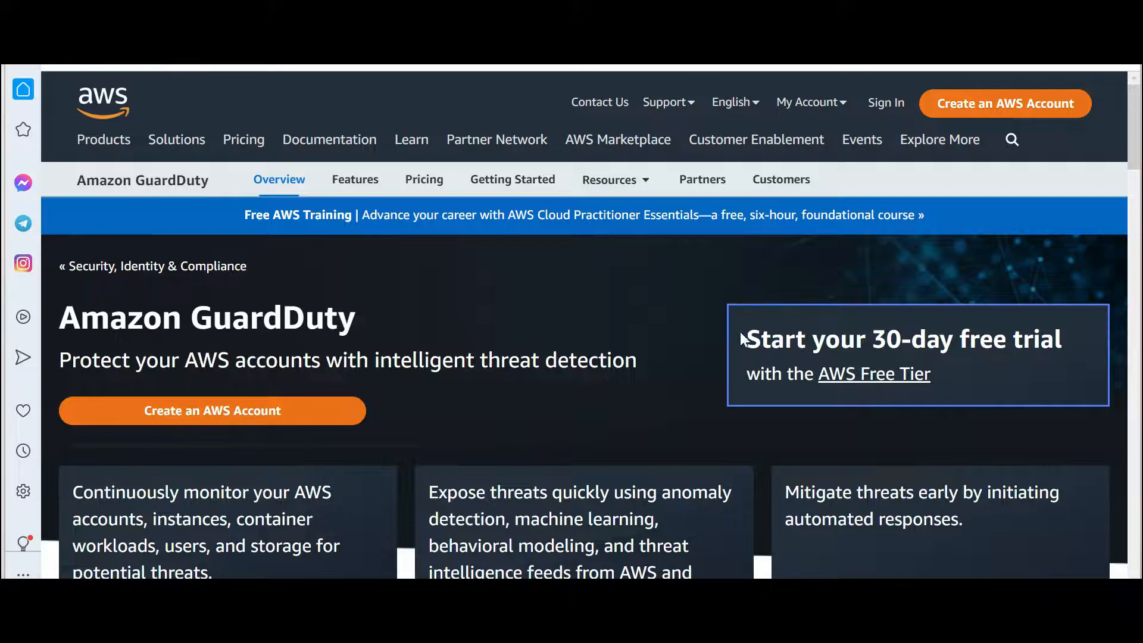
mouse_move(641, 303)
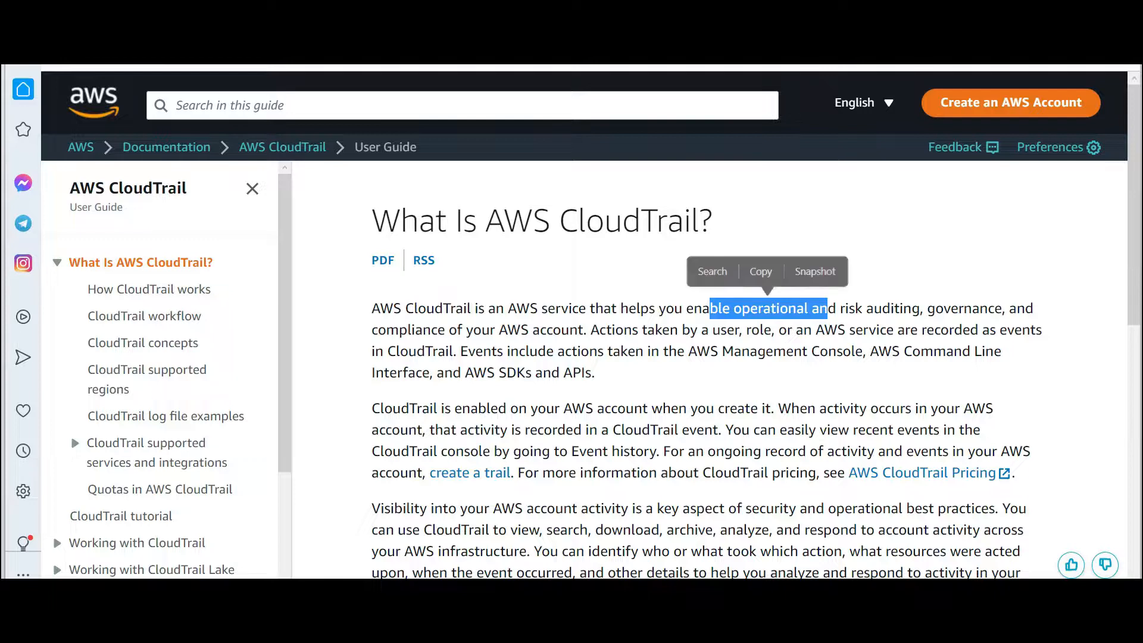
Clear the marked phrase in the 'What Is AWS CloudTrail?' introduction.
left_click(959, 308)
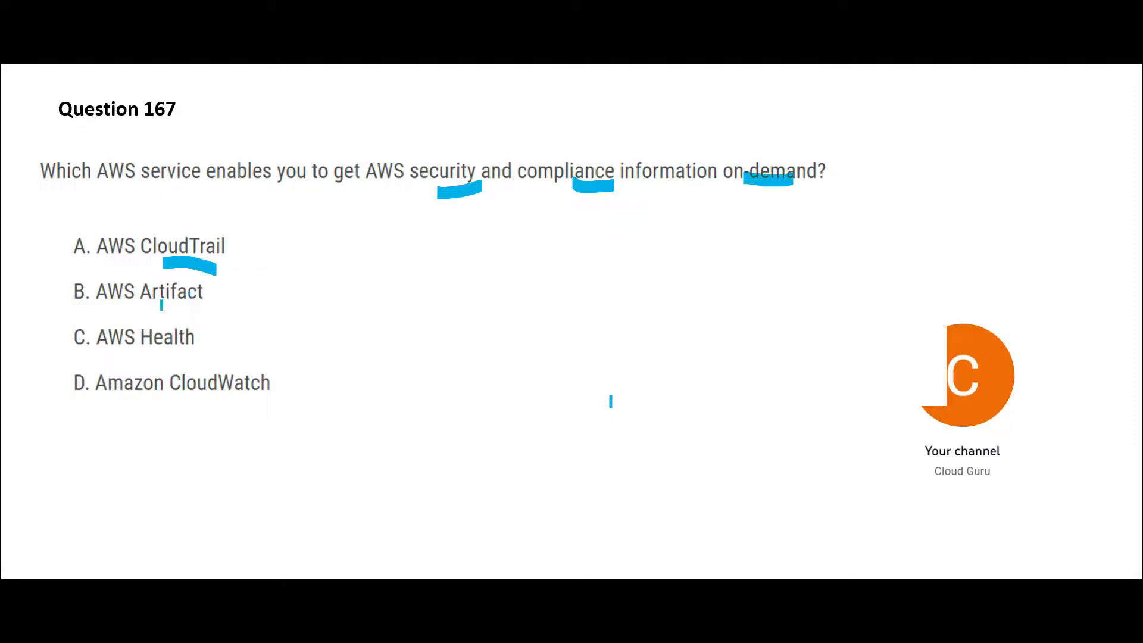
Underline option B, AWS Artifact, on Question 167 with the pen.
left_click(163, 292)
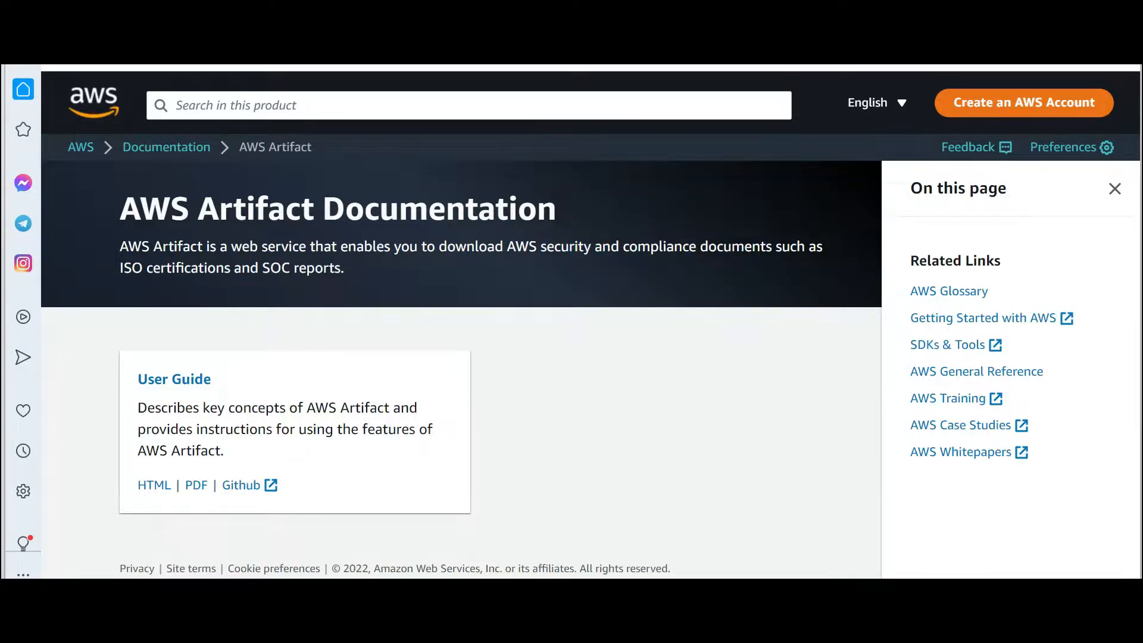
Open the AWS Artifact user guide and highlight a word in its 'What is AWS Artifact?' overview.
double_click(275, 267)
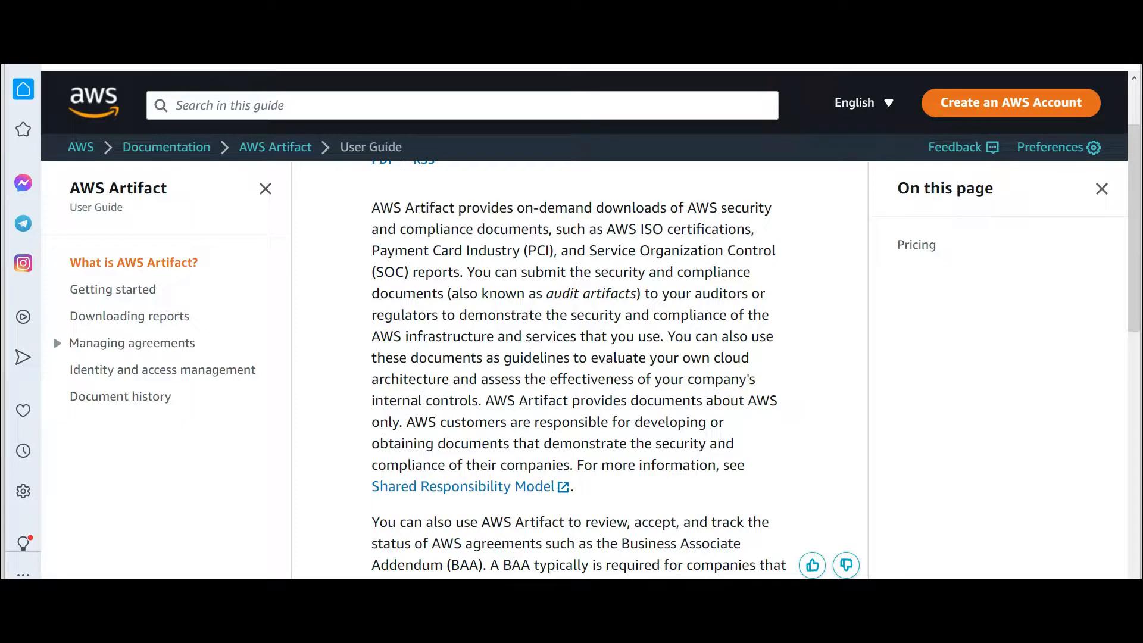
double_click(394, 272)
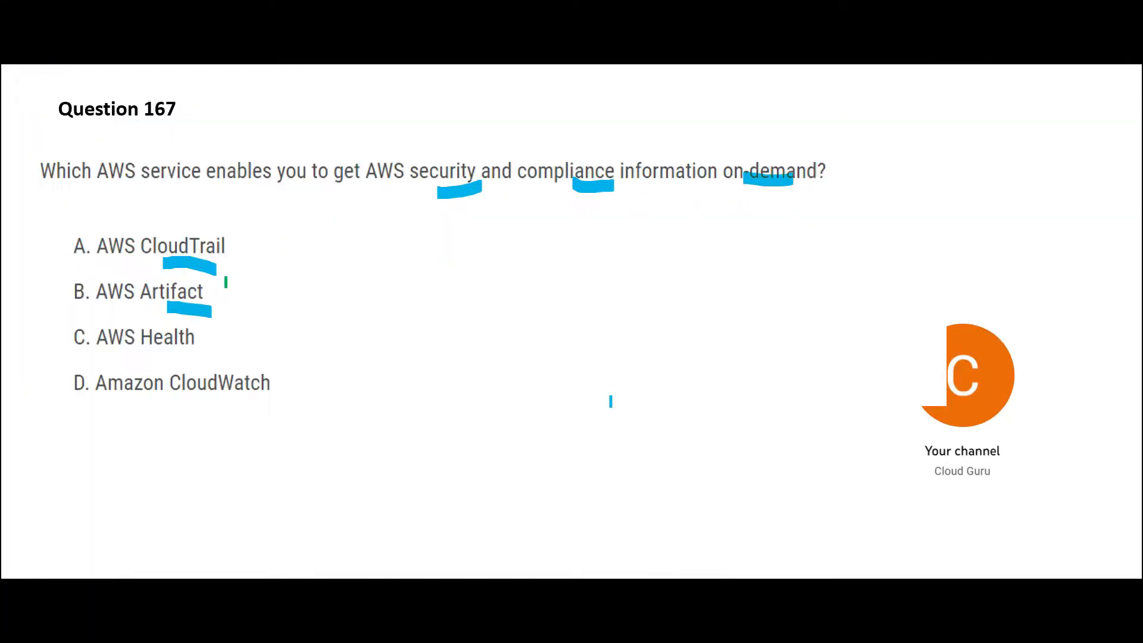
Mark option A, CloudTrail, as the wrong answer on Question 167.
left_click(234, 292)
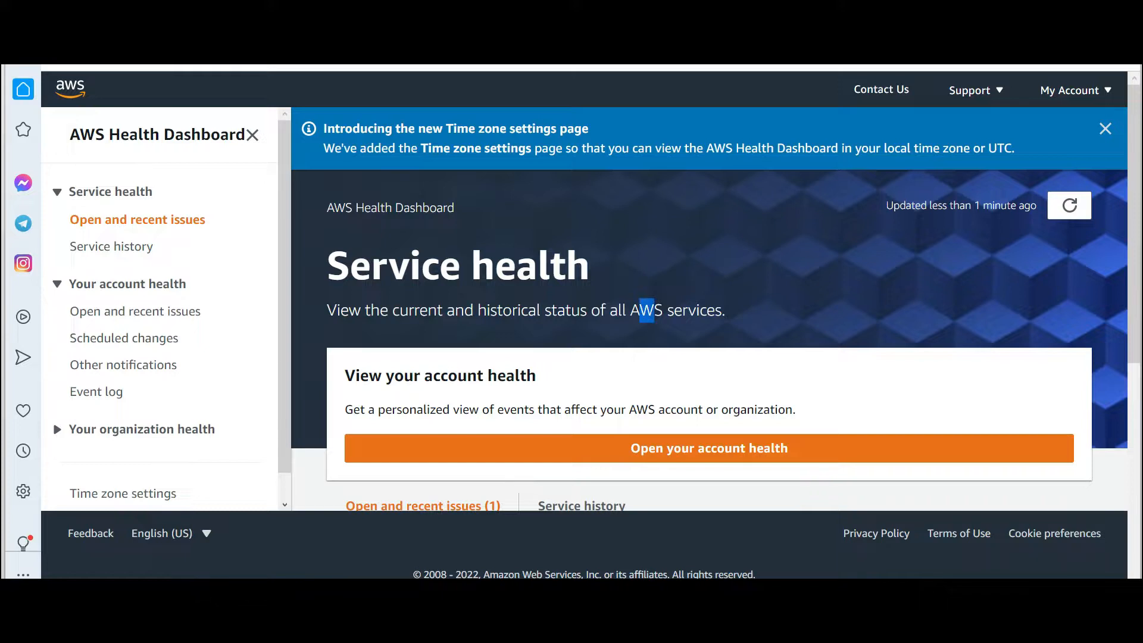
Highlight 'AWS' in the Health Dashboard subtitle and scroll to Open and recent issues.
double_click(644, 310)
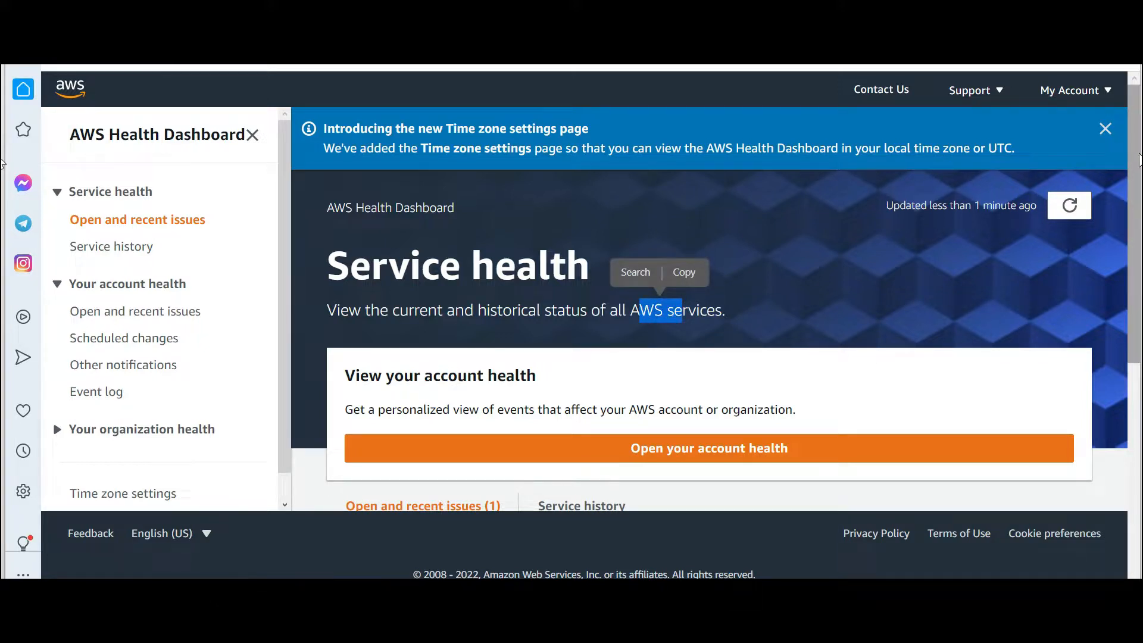
scroll("down", 3)
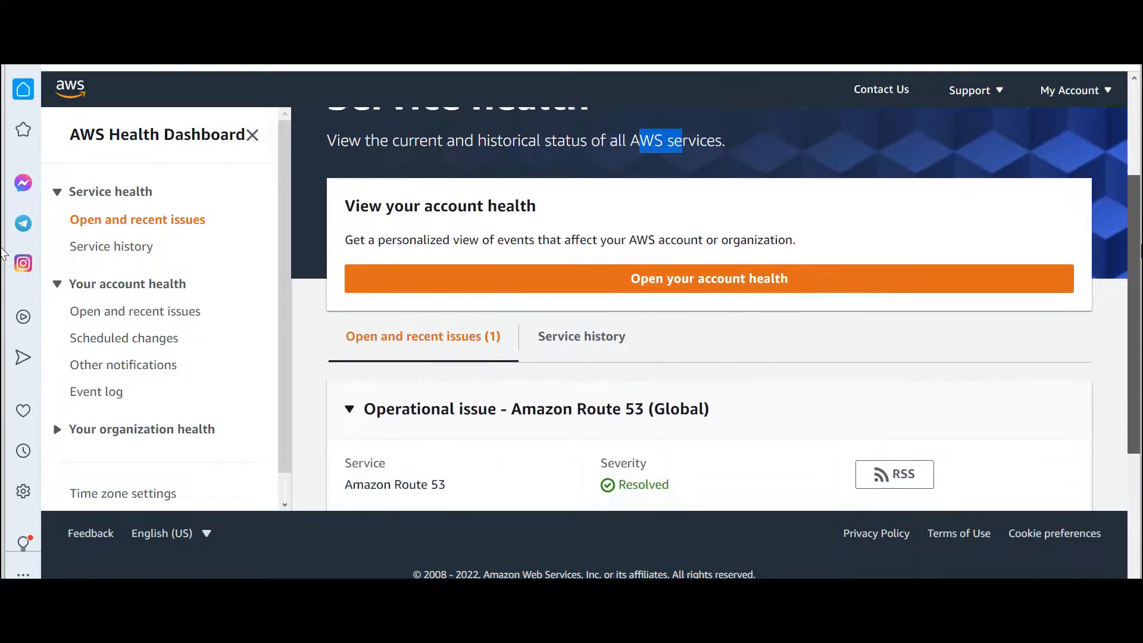
scroll("down", 3)
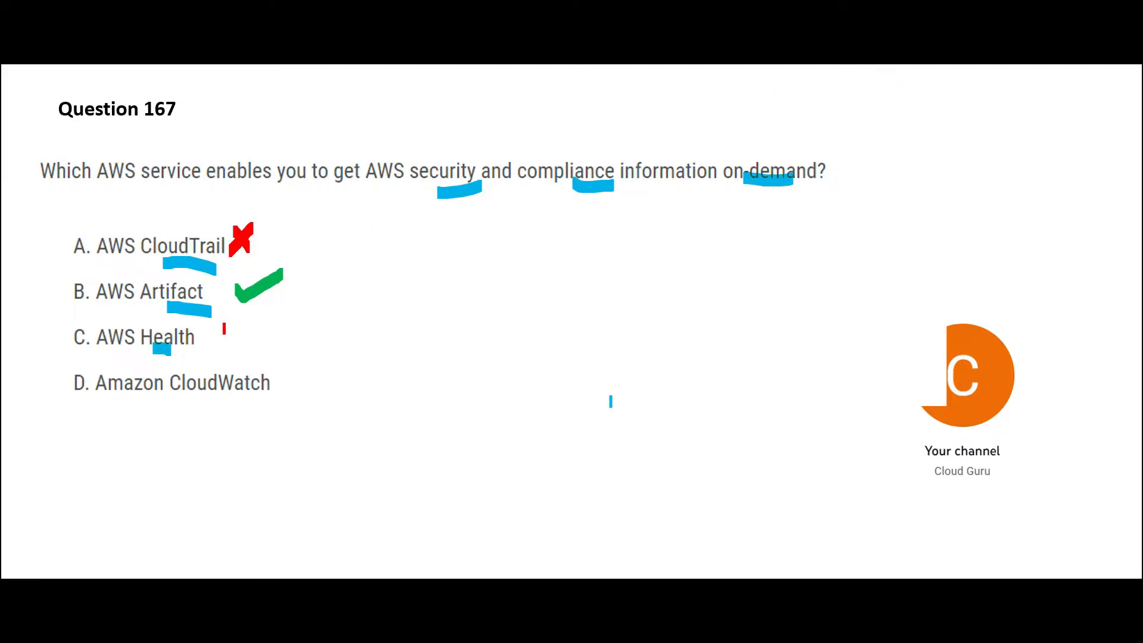
Draw a red X beside option C, AWS Health, on Question 167.
left_click(221, 339)
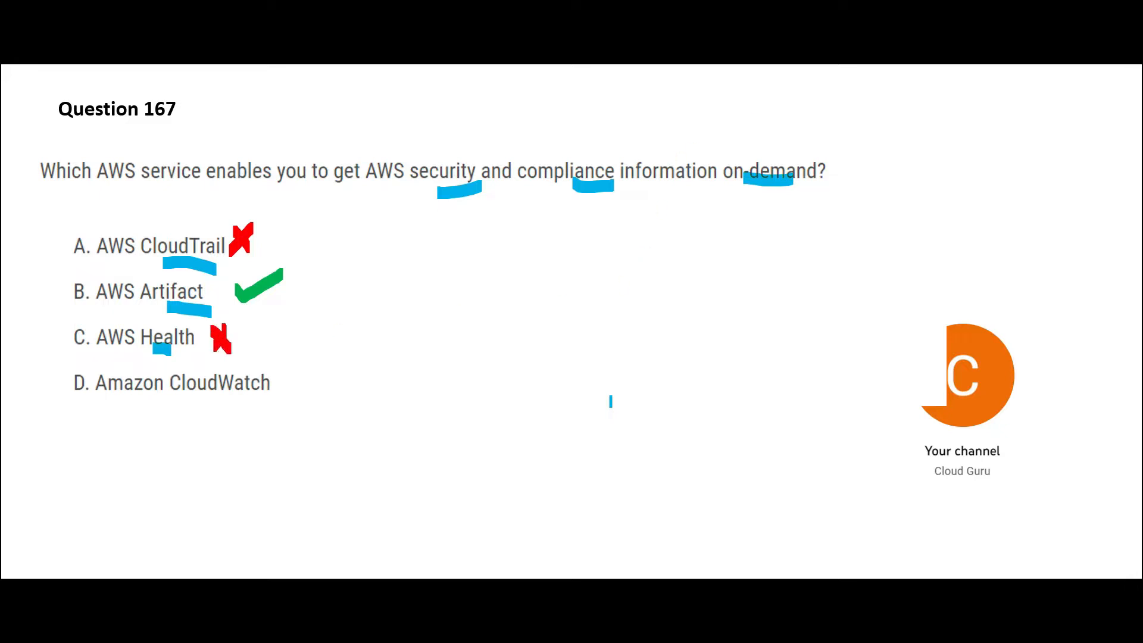